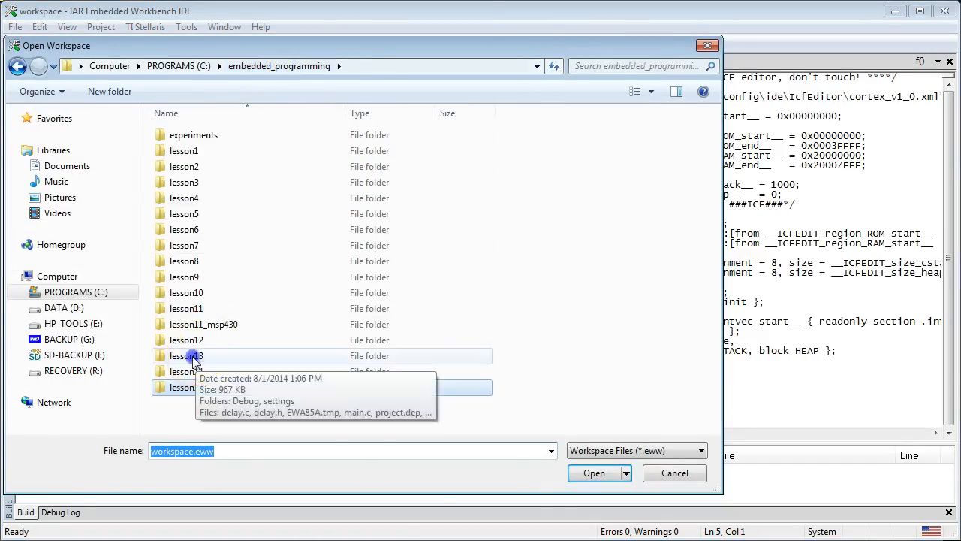
- Open the lesson's workspace.eww from the C:\embedded_programming folder
{"action": "left_click", "coordinate": [594, 471]}
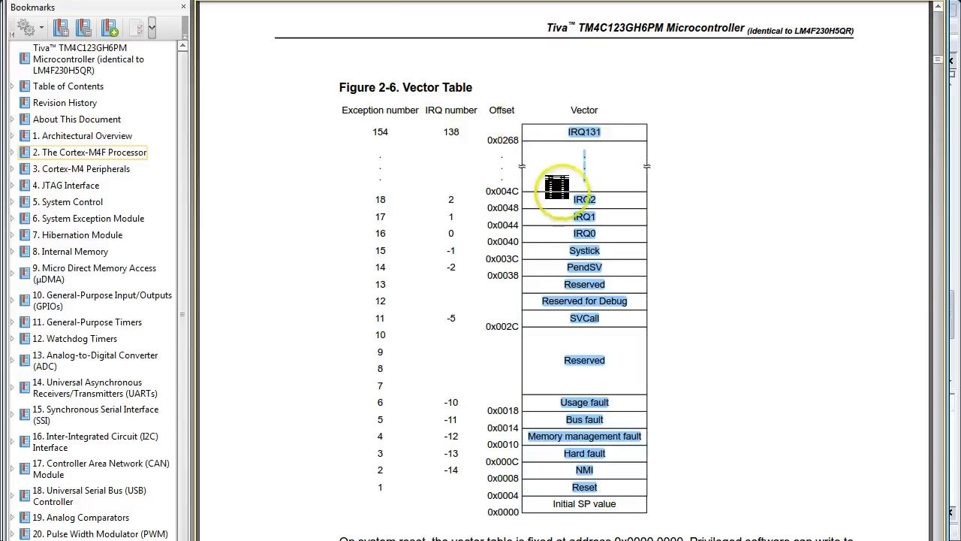
{"action": "mouse_move", "coordinate": [706, 464]}
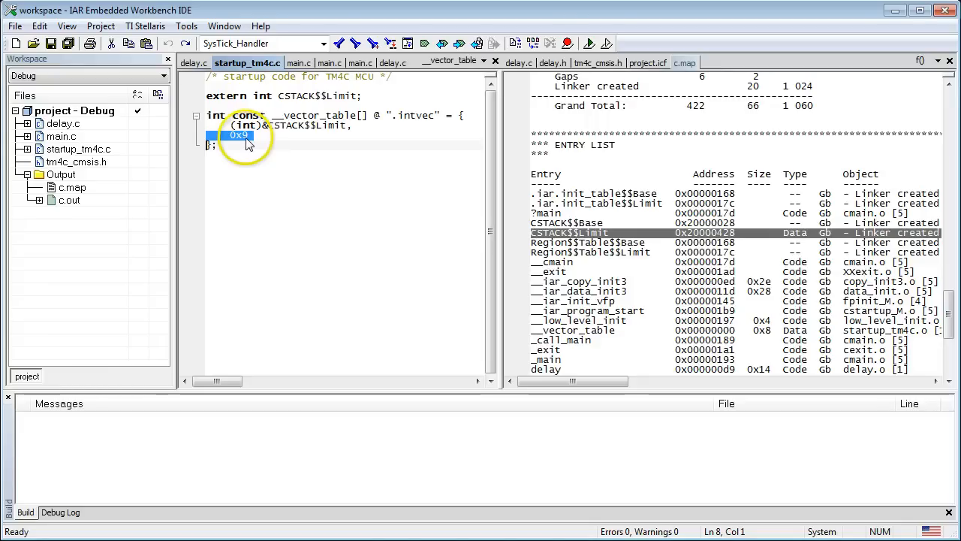
- Make the second vector entry &__iar_program_start, add its void prototype, and rebuild
{"action": "type", "text": "&__iar_program_start"}
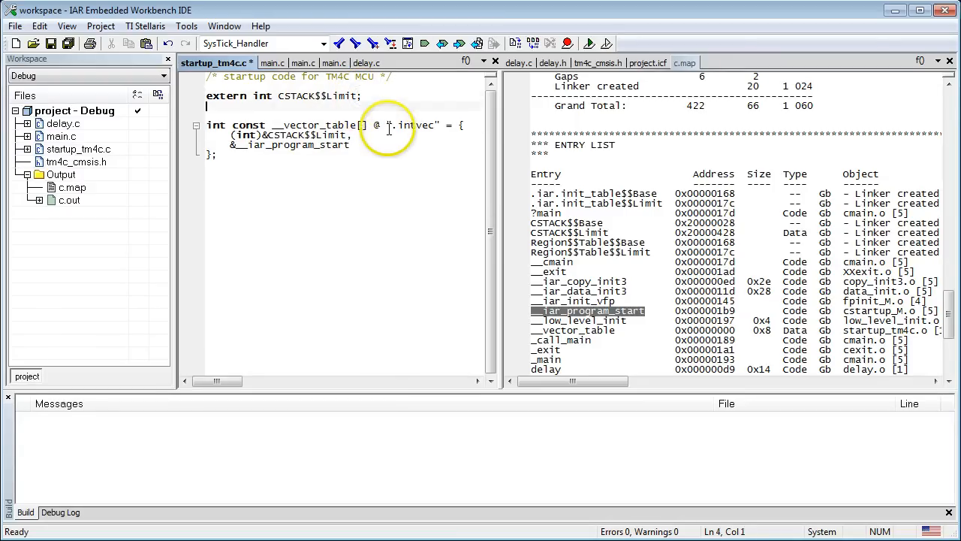
{"action": "type", "text": "void __iar_program_start(void);"}
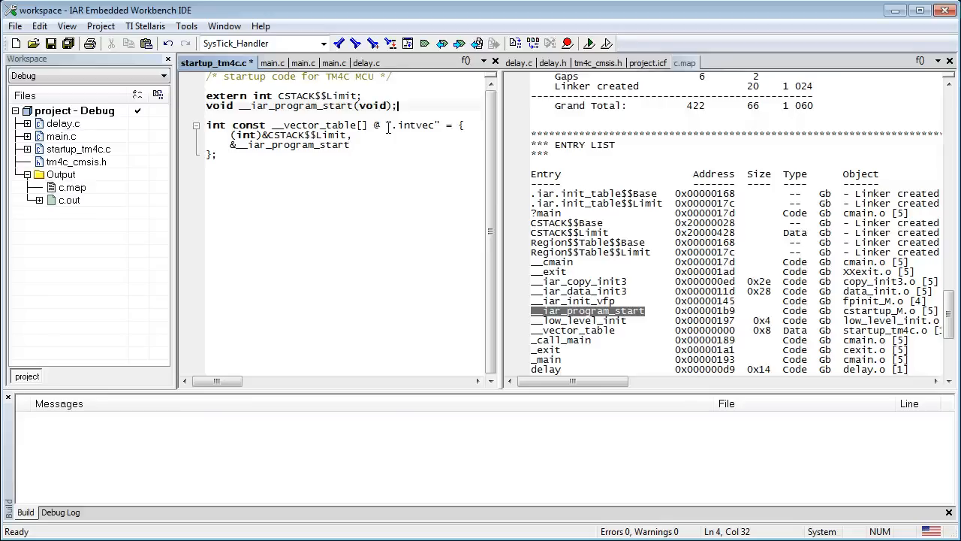
{"action": "left_click", "coordinate": [588, 42]}
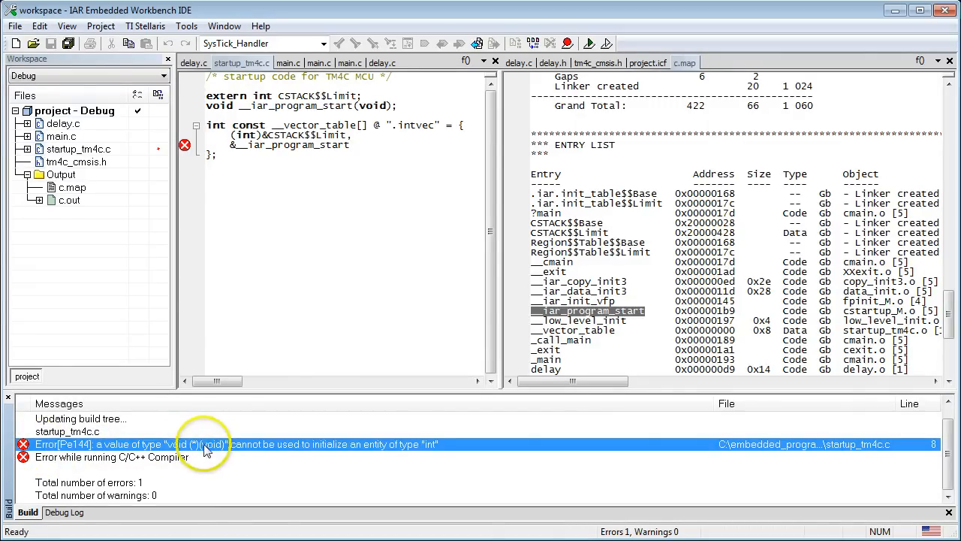
{"action": "mouse_move", "coordinate": [428, 448]}
{"action": "type", "text": "/* TBD: damage control */"}
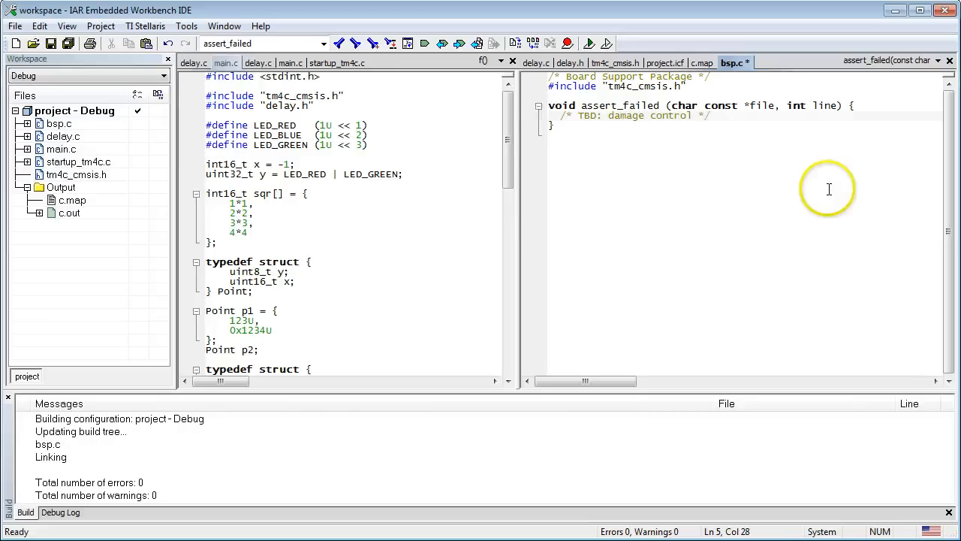
- Rebuild the project with the new bsp.c assert_failed stub via Project > Make
{"action": "left_click", "coordinate": [568, 42]}
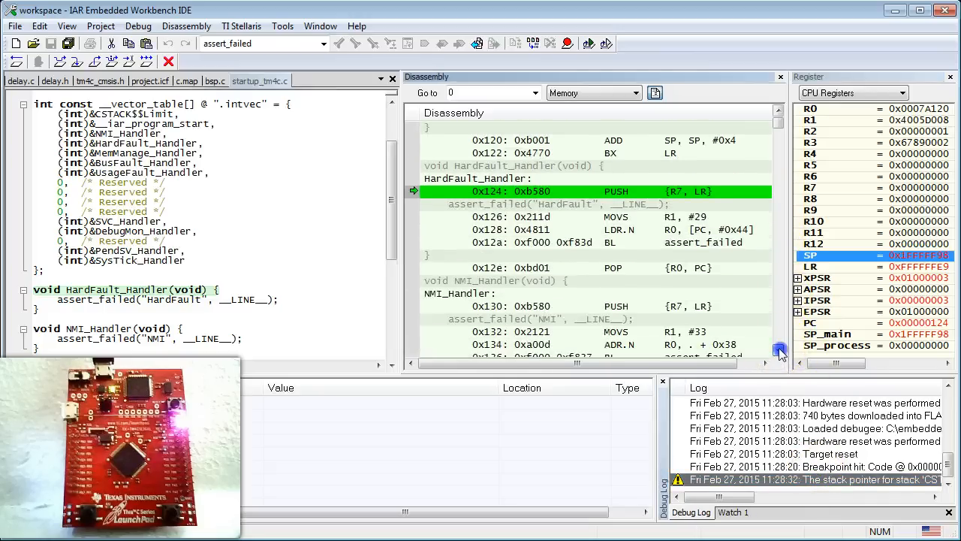